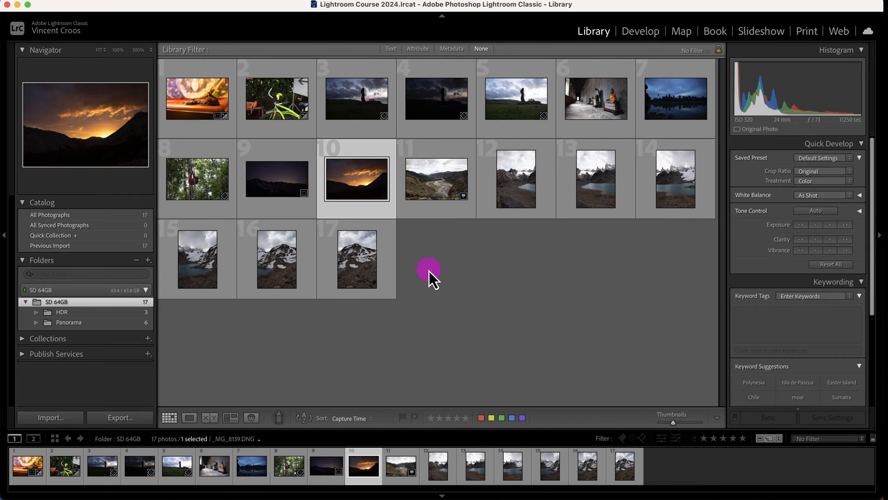
mouse_move(418, 350)
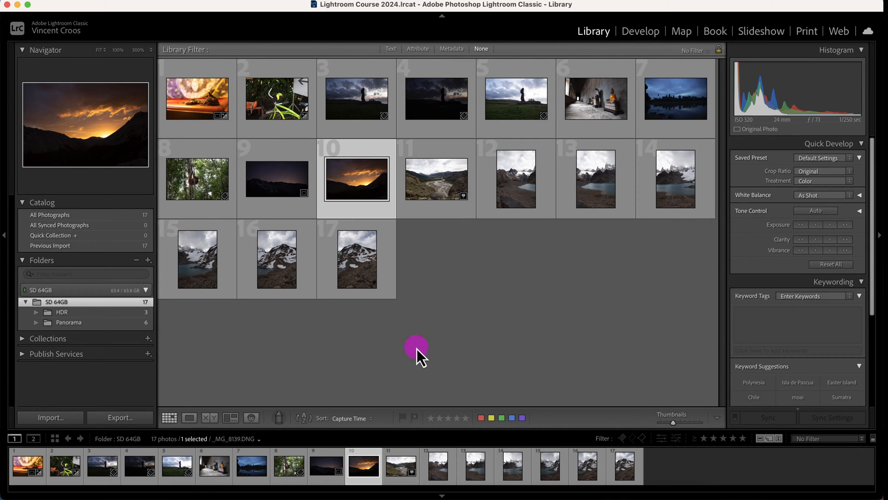
mouse_move(433, 425)
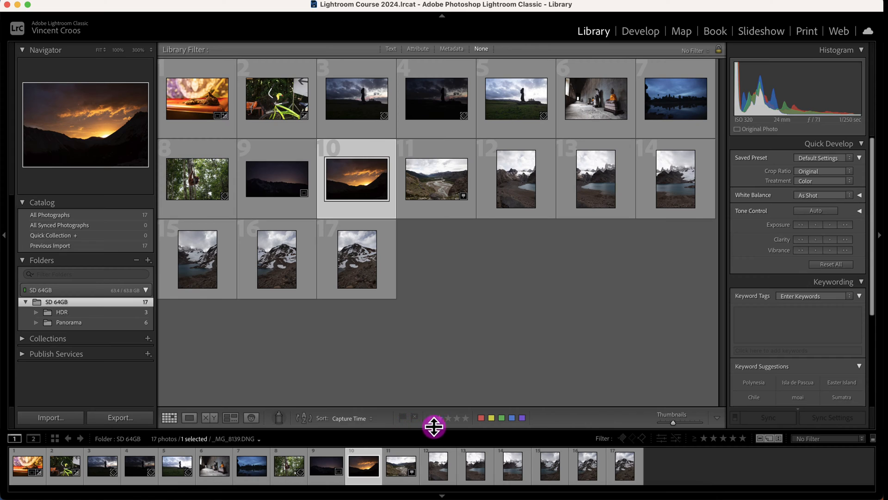
mouse_move(413, 422)
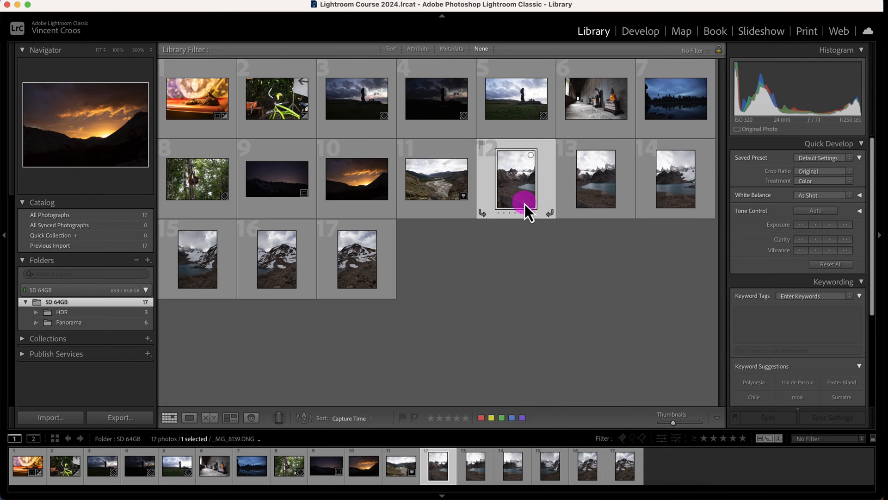
Browse the grid thumbnails and settle on the braided river valley photo, number 11
click(436, 179)
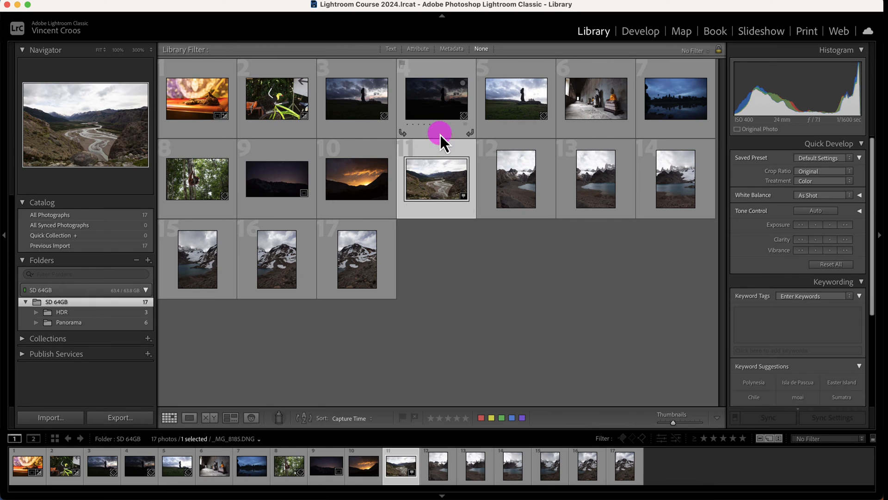
mouse_move(466, 204)
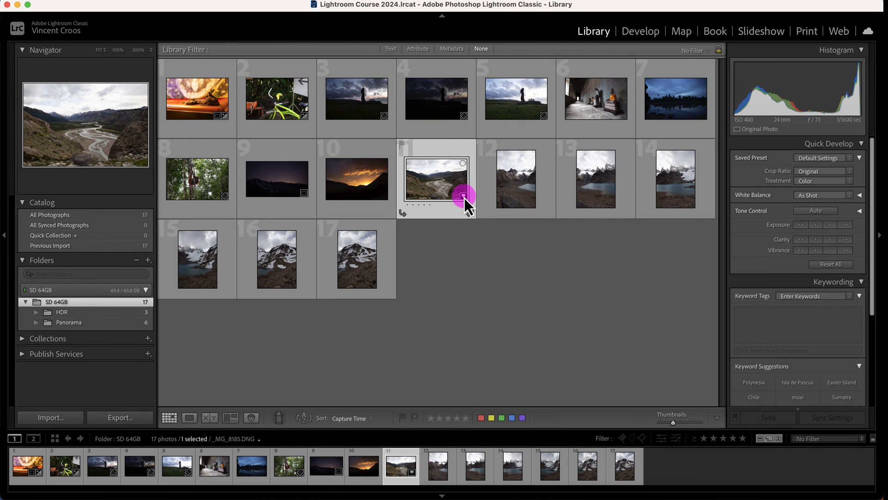
mouse_move(464, 198)
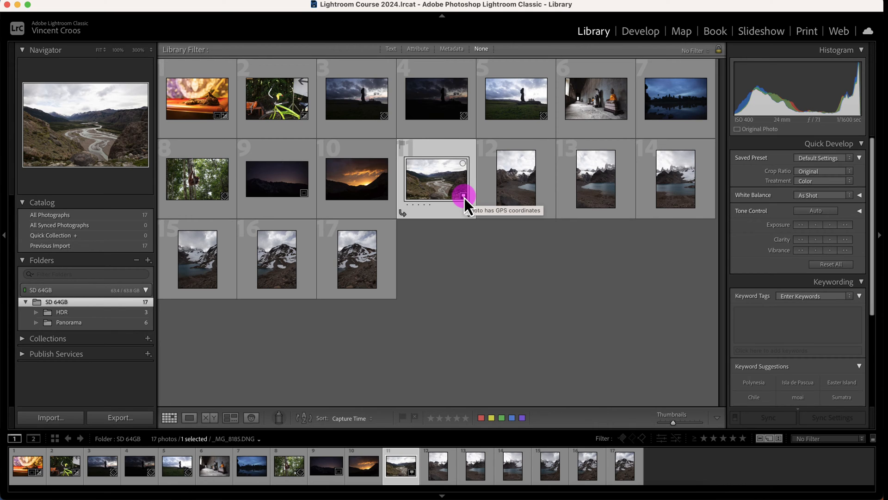
click(436, 98)
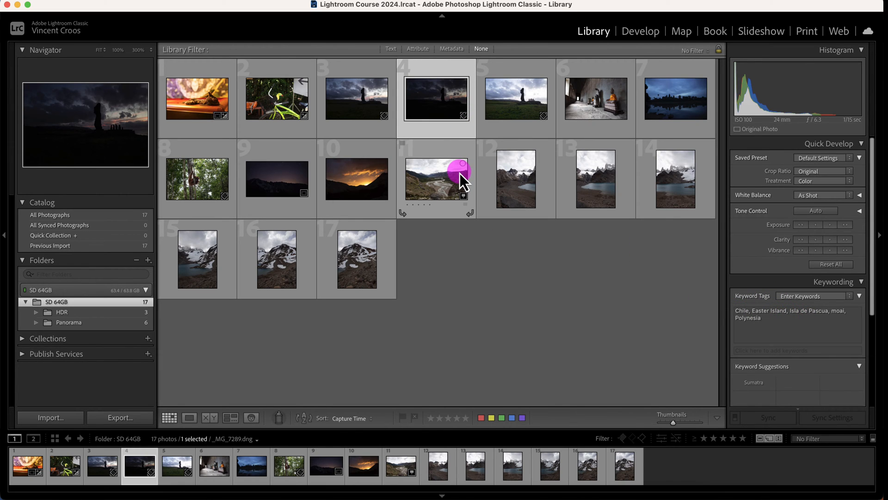
mouse_move(461, 181)
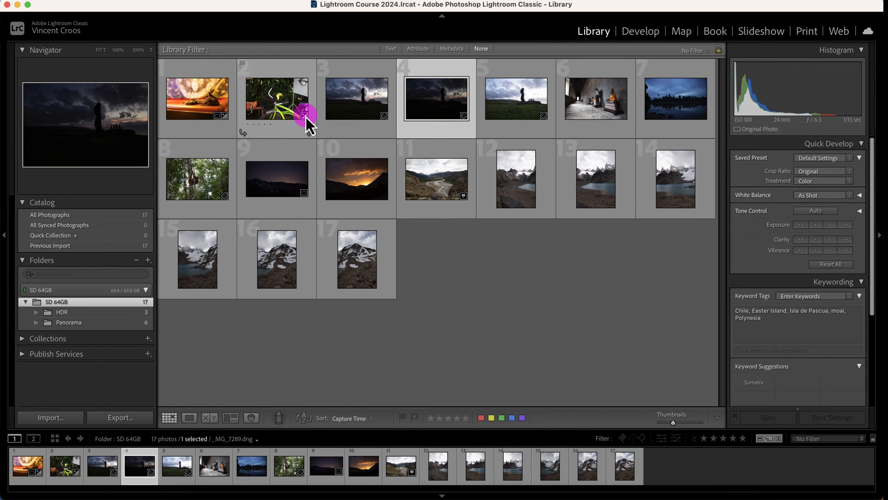
click(276, 98)
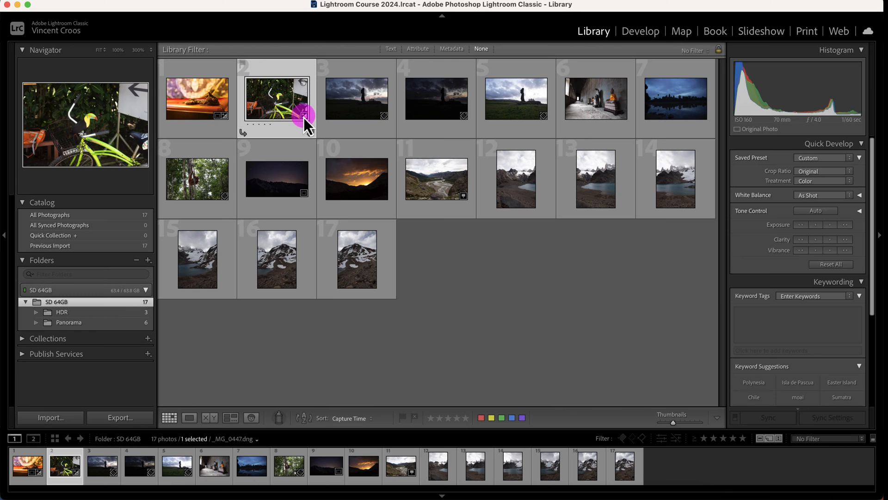
mouse_move(304, 117)
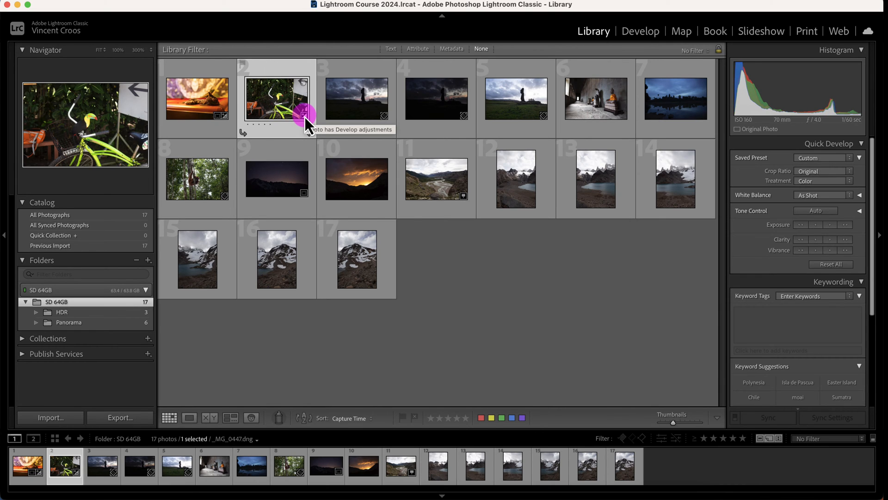
click(197, 99)
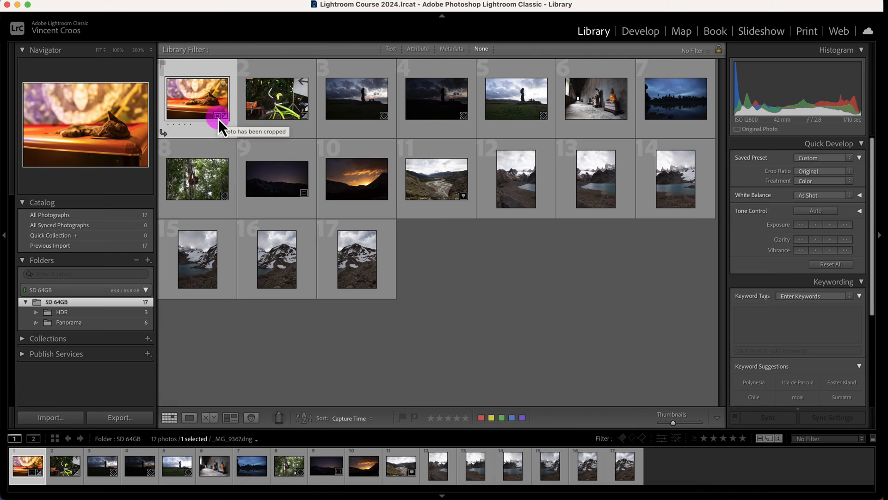
click(436, 178)
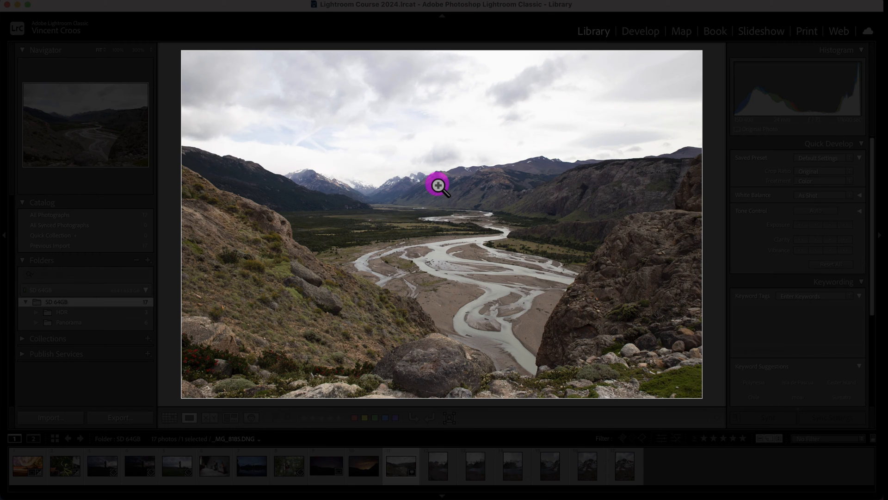
mouse_move(71, 280)
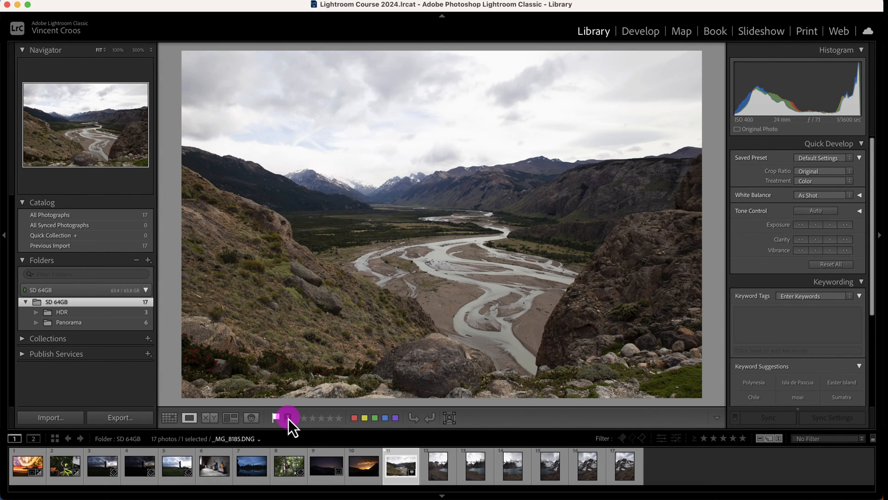
Flag the river valley photo from the toolbar while it is shown large in Loupe view
click(277, 417)
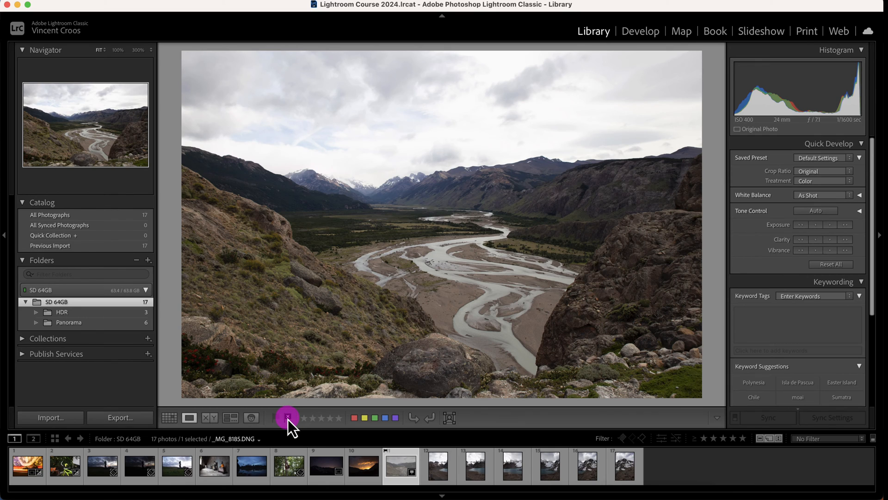
mouse_move(288, 417)
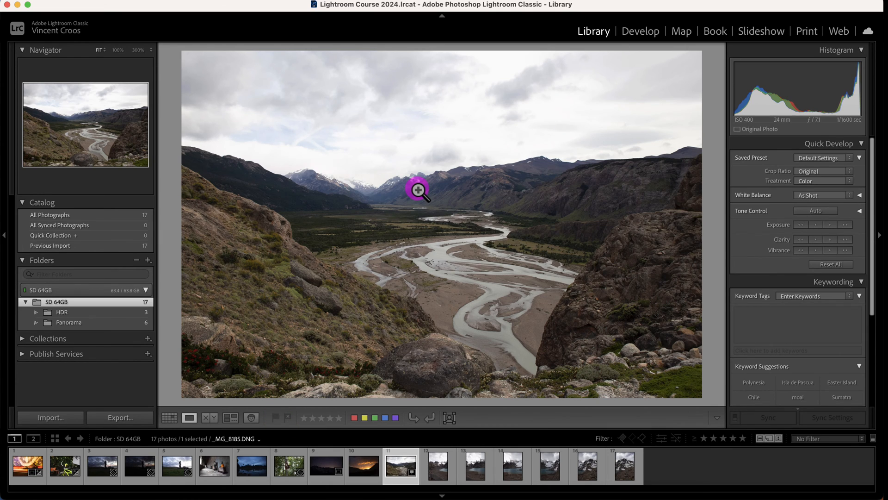
Return to the grid and clear the flag from the dusk mountain photo, number 10
click(169, 417)
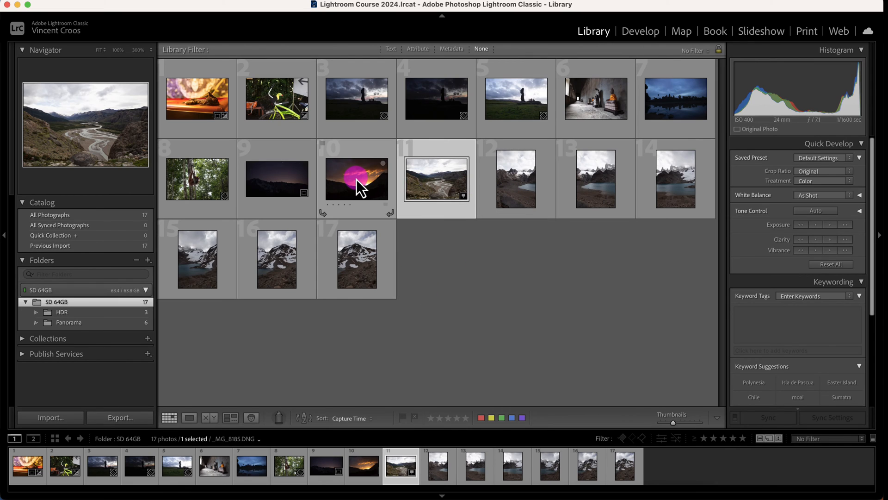
click(356, 179)
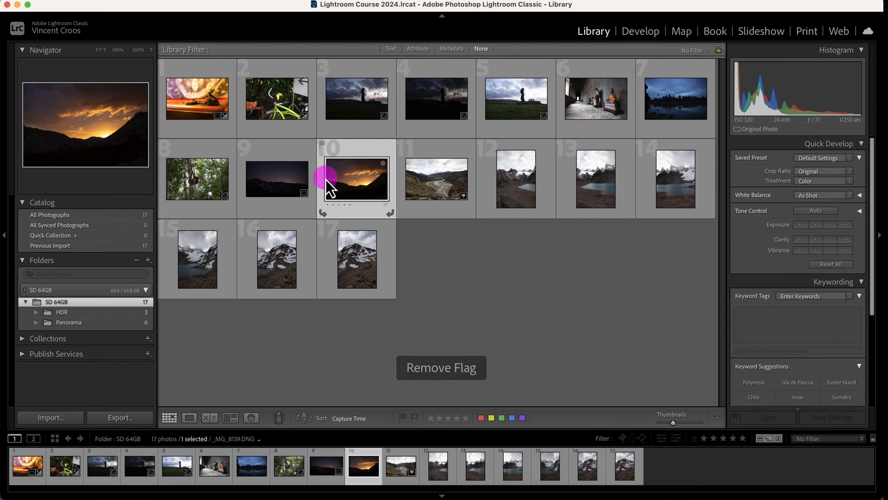
Select the snowy mountain lake photos 12 through 17 as one range
click(515, 178)
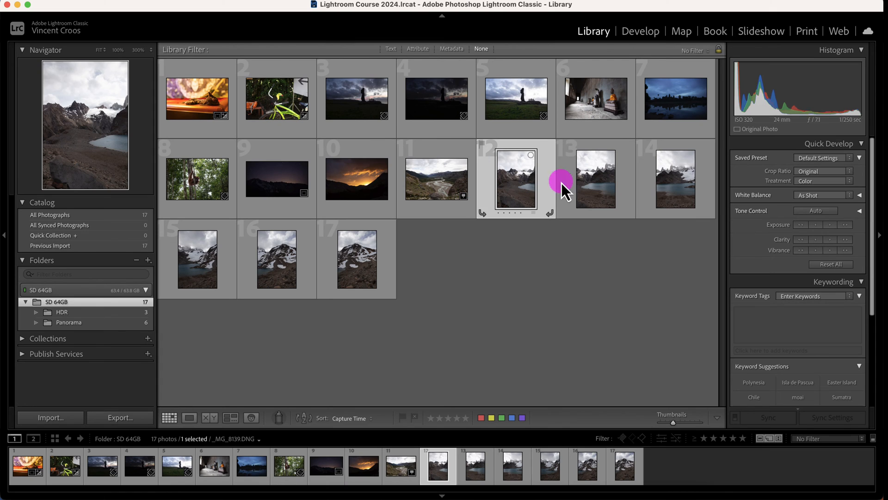
click(356, 258)
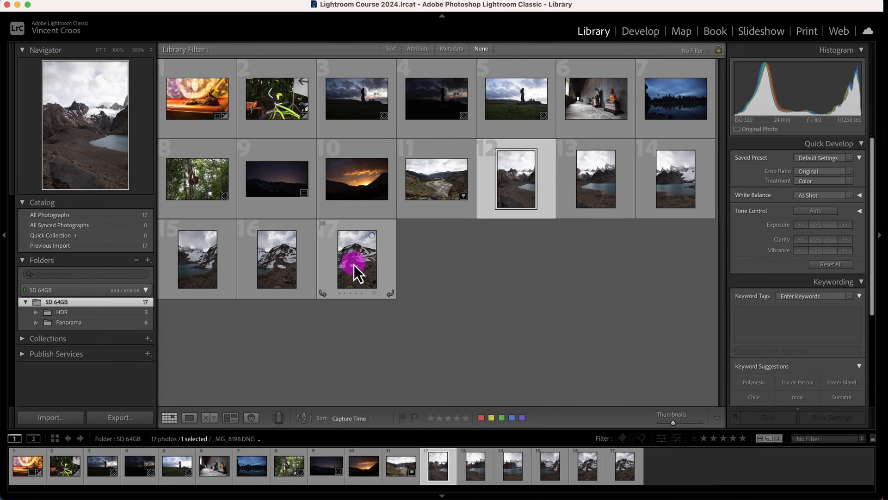
click(356, 259)
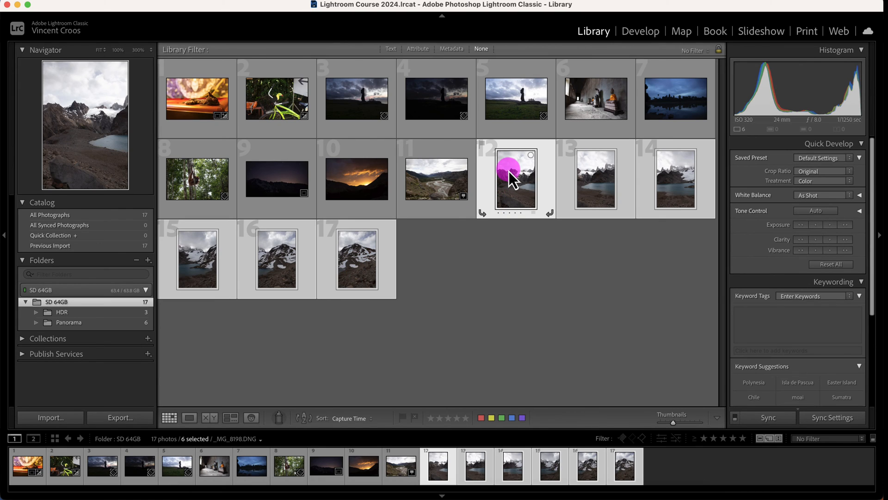
mouse_move(357, 259)
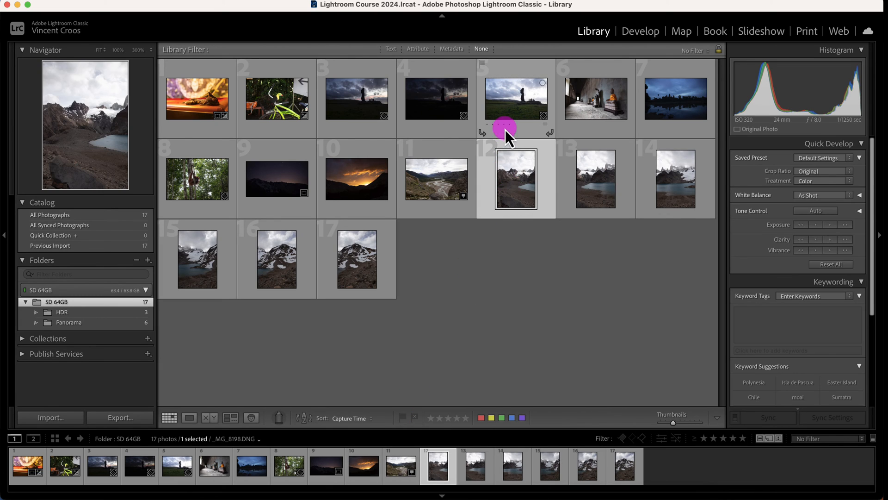
click(276, 179)
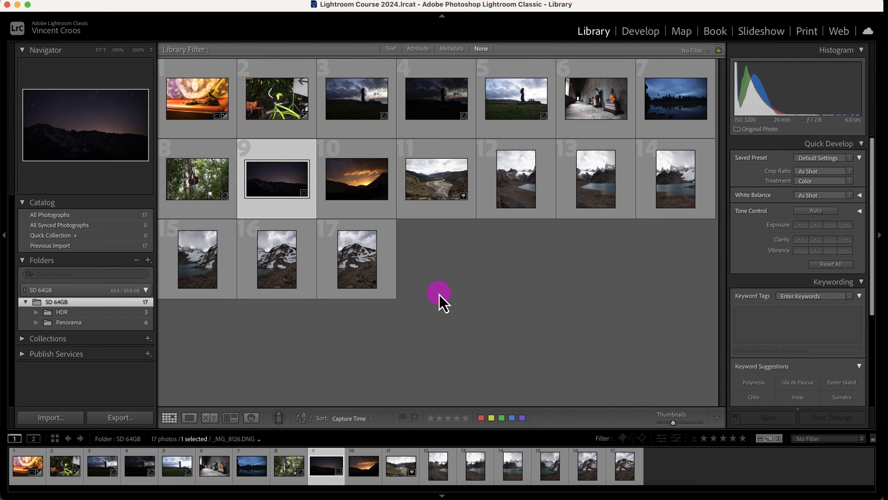
mouse_move(436, 418)
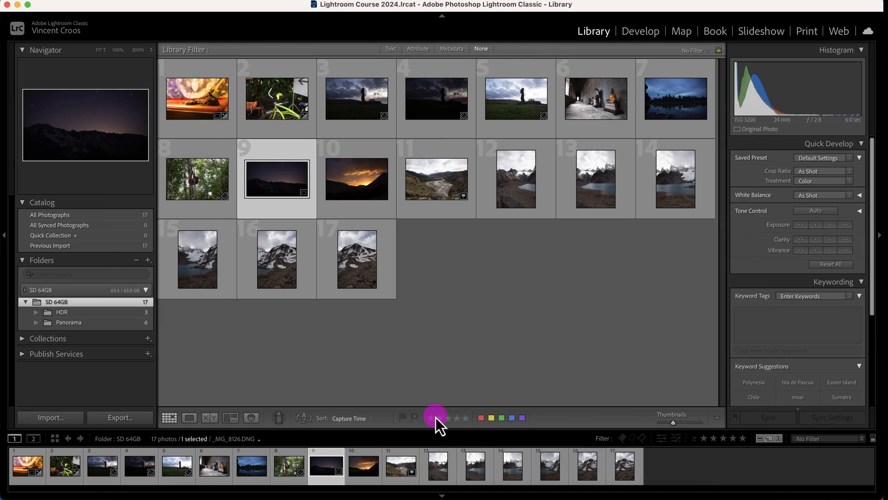
click(434, 417)
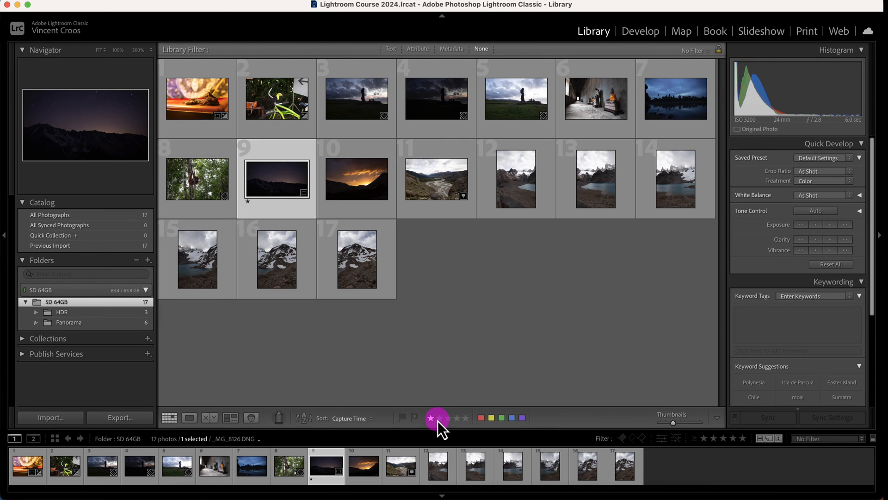
click(456, 419)
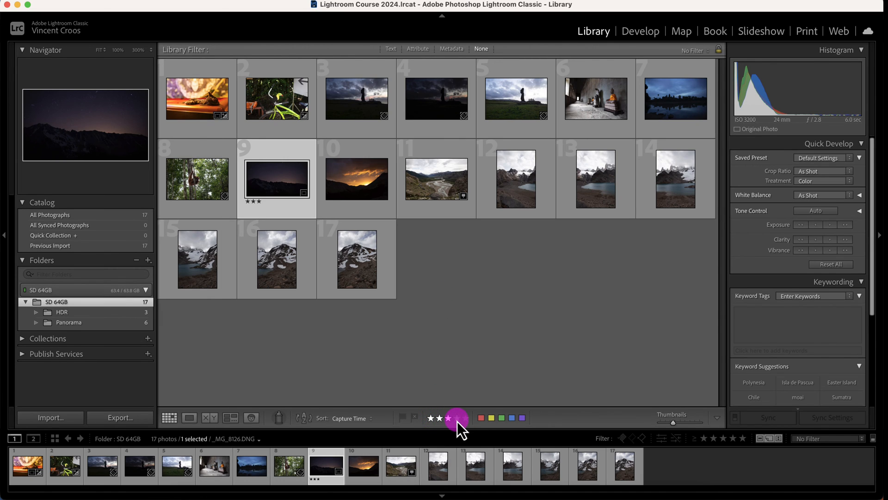
click(458, 418)
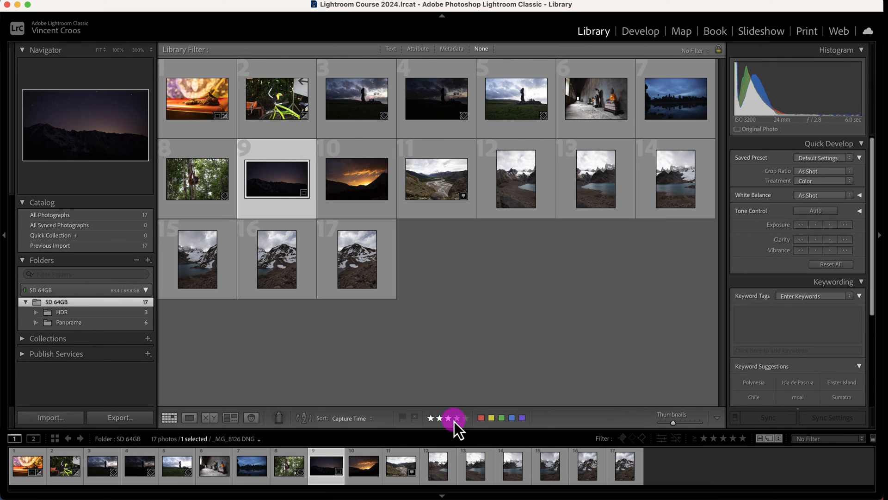
click(454, 418)
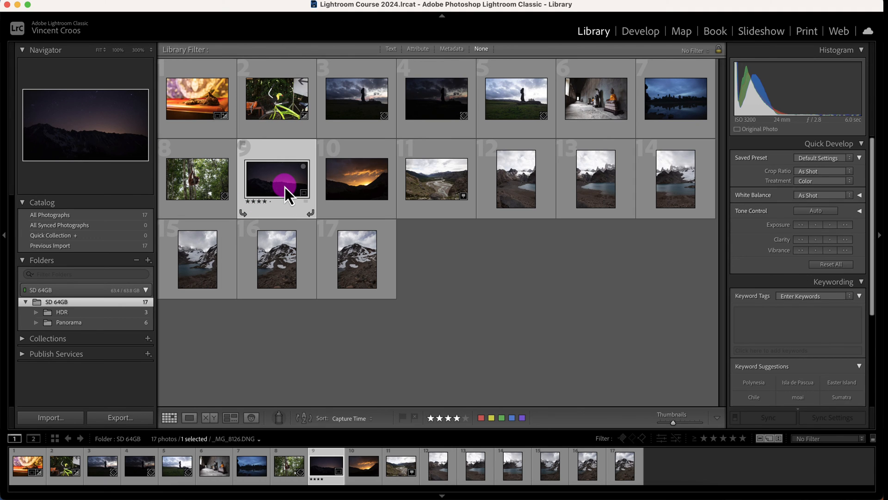
click(188, 417)
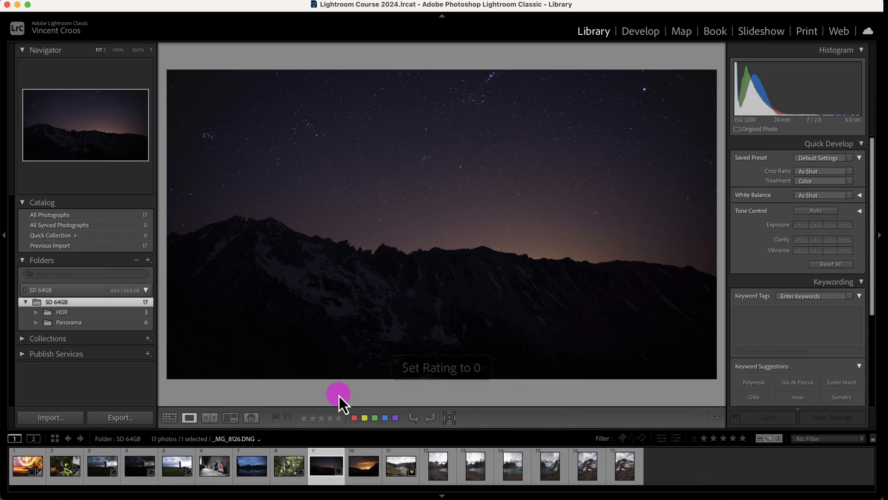
click(169, 417)
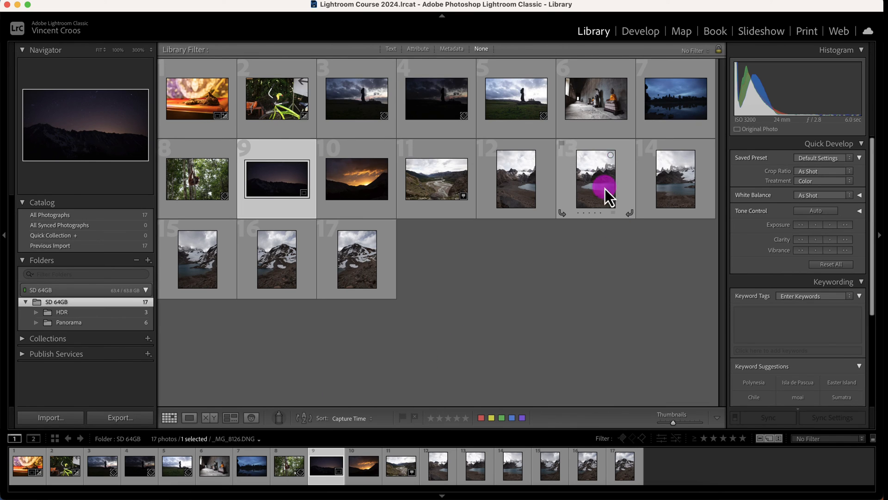
Give the Buddha corridor photo (6) a purple colour label in Loupe view and return to the grid
click(594, 99)
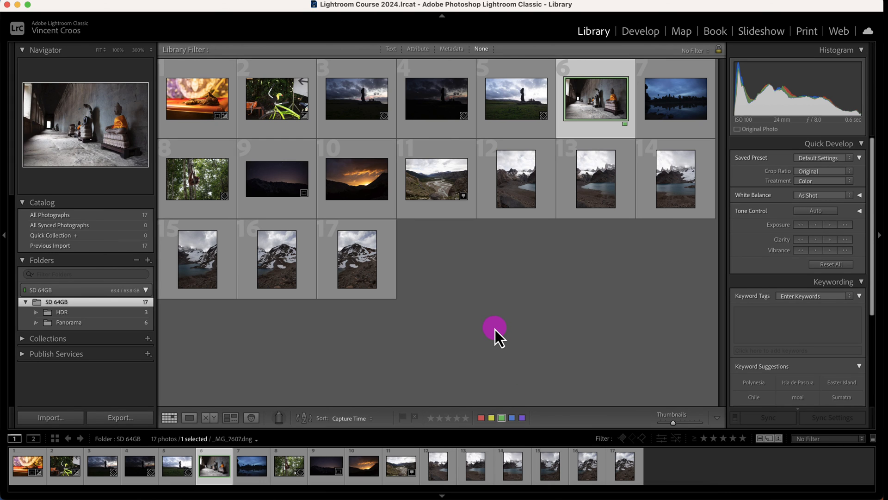
click(188, 417)
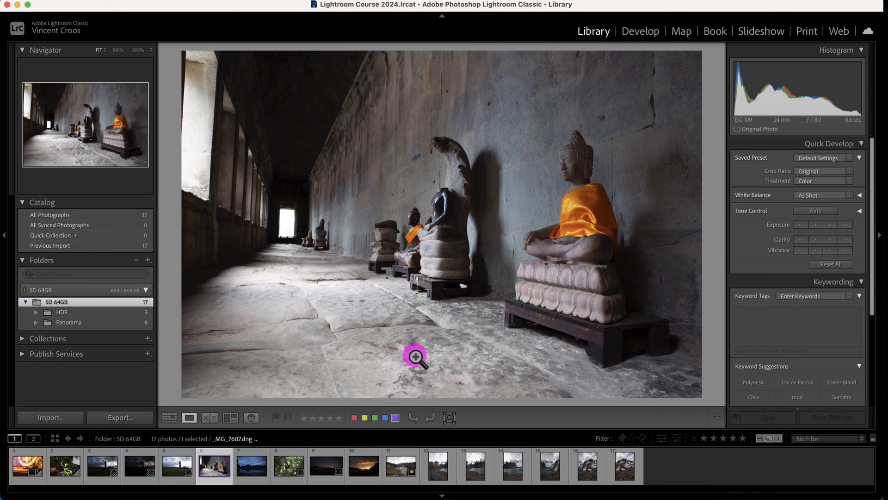
click(169, 418)
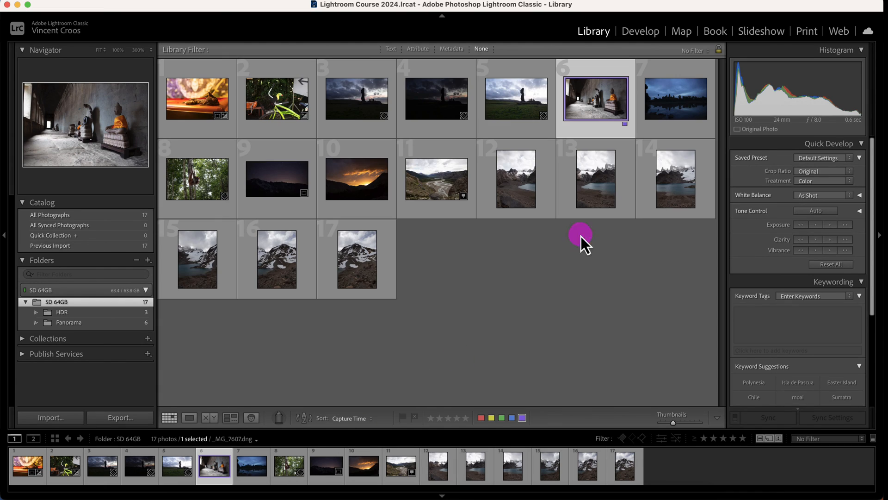
mouse_move(496, 365)
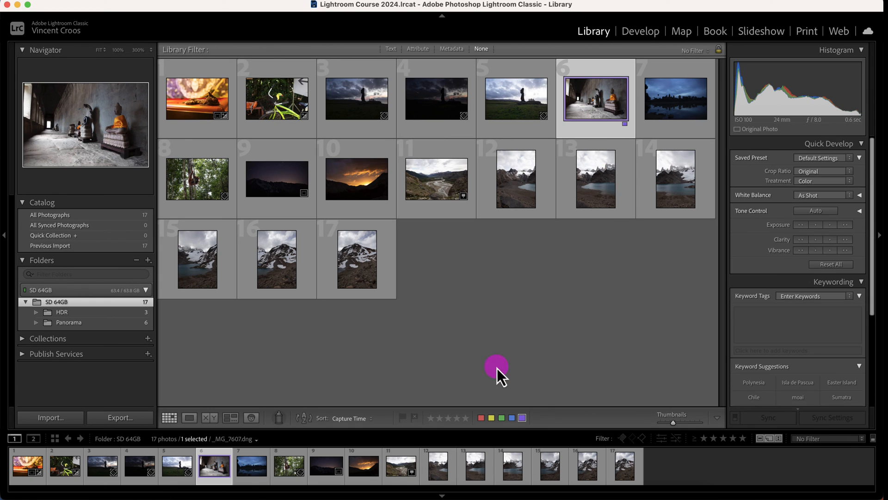